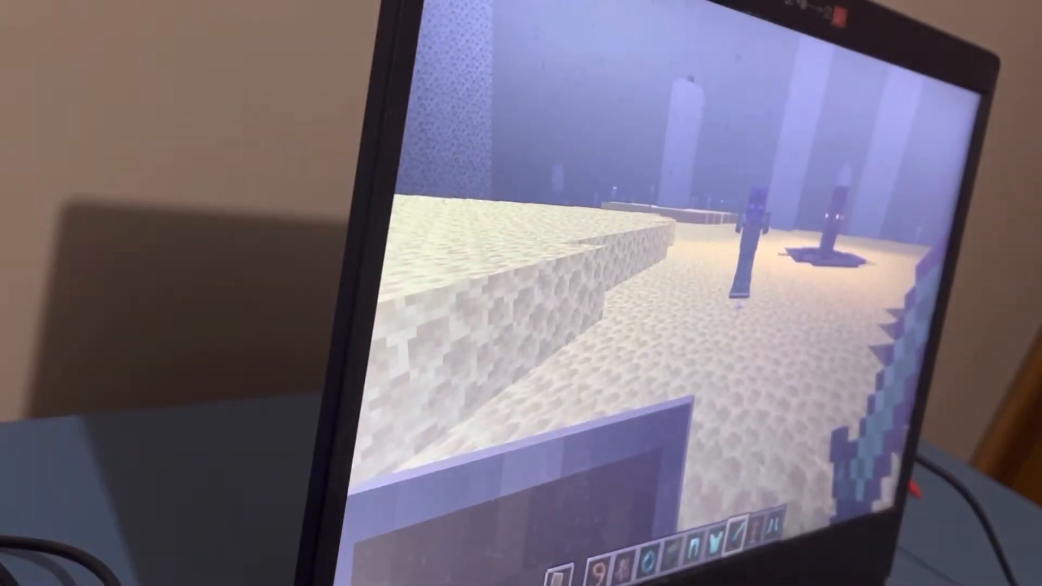
# Step: Browse the creative inventory, then run /gamemode survival so health and hunger appear
pyautogui.press('e')
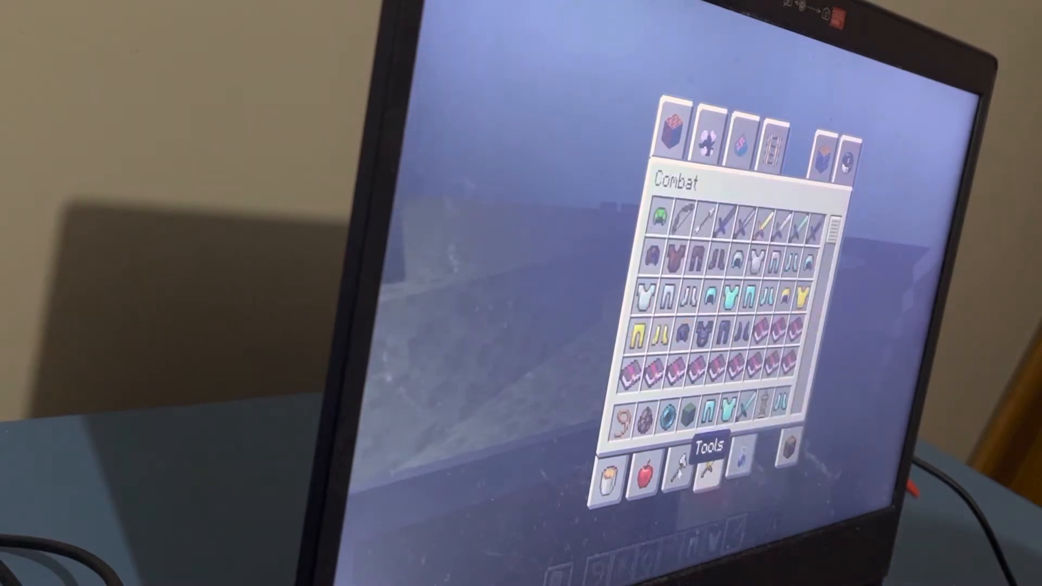
pyautogui.click(726, 472)
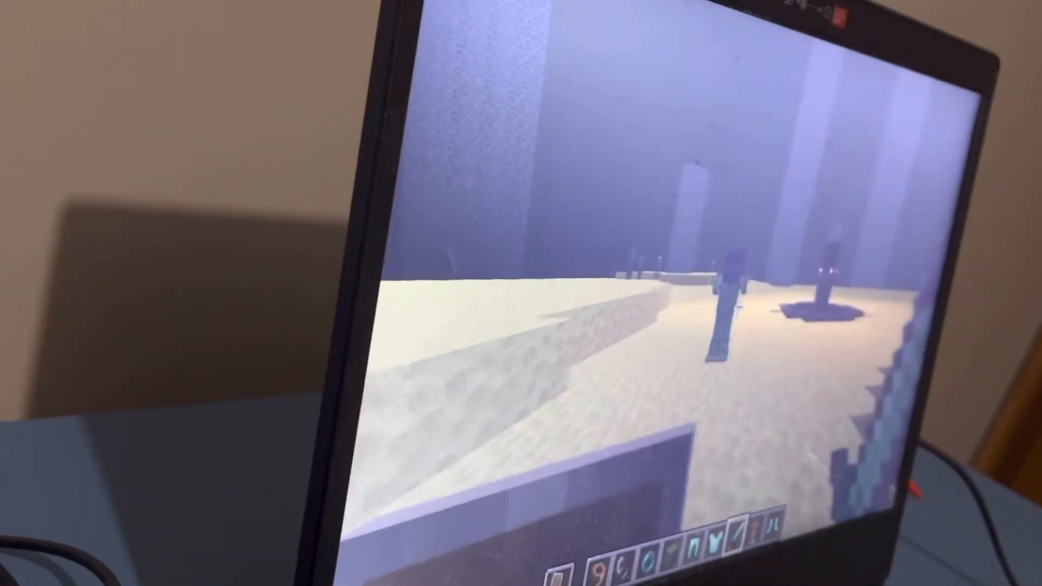
pyautogui.press('e')
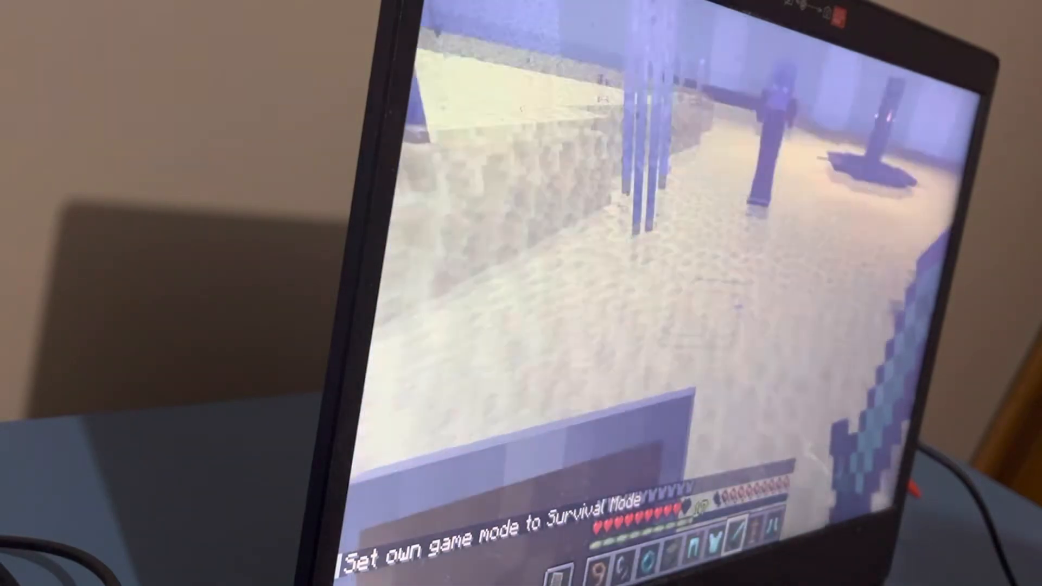
# Step: Check the player inventory before toggling /gamemode creative and back to survival
pyautogui.press('e')
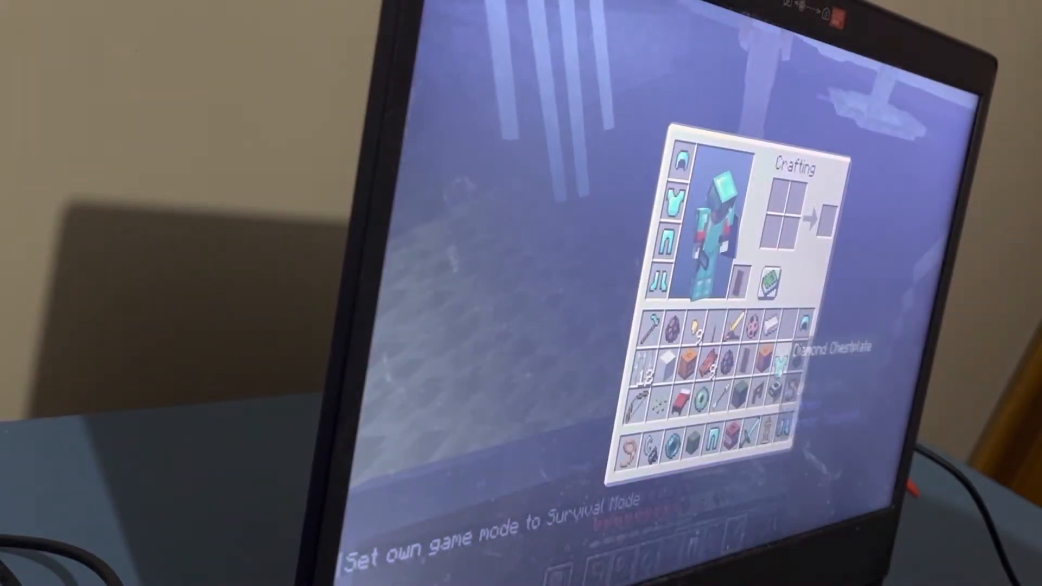
pyautogui.press('Escape')
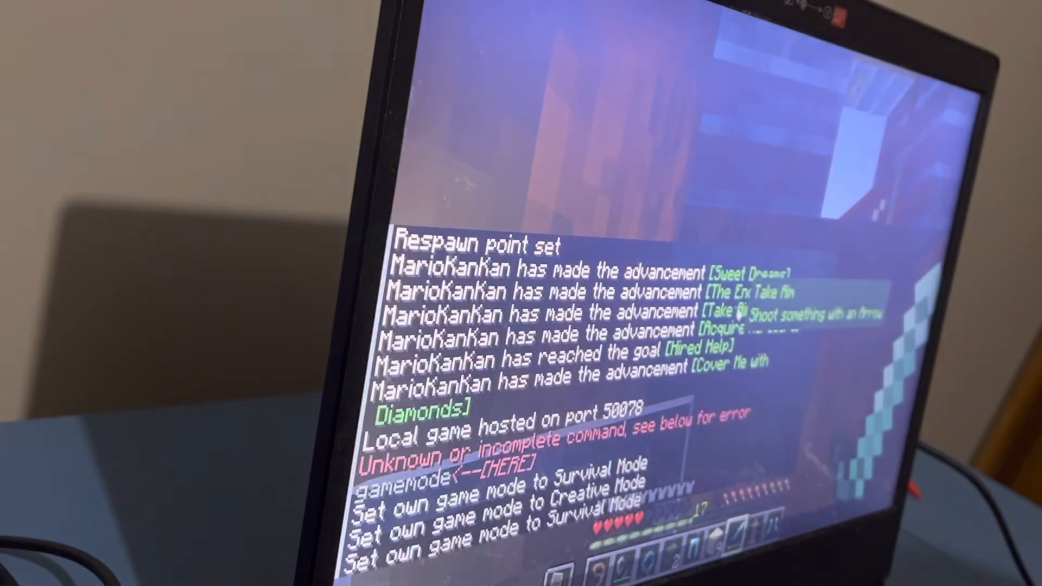
# Step: Enter a gamerule command in chat before travelling out of the End to the snowy overworld
pyautogui.write('gamerule')
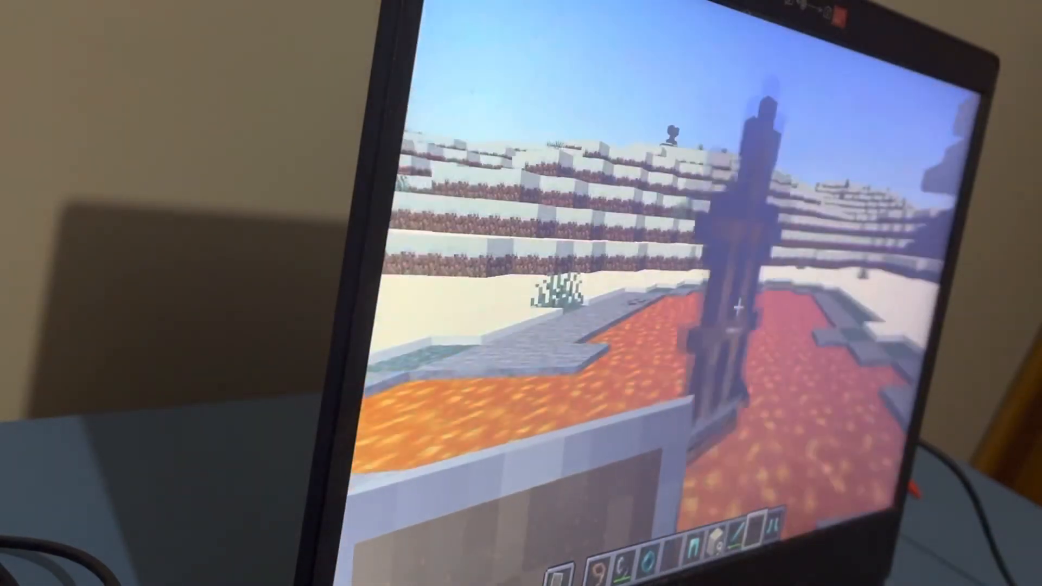
# Step: Check the inventory, then walk across the snow with the diamond sword selected
pyautogui.press('e')
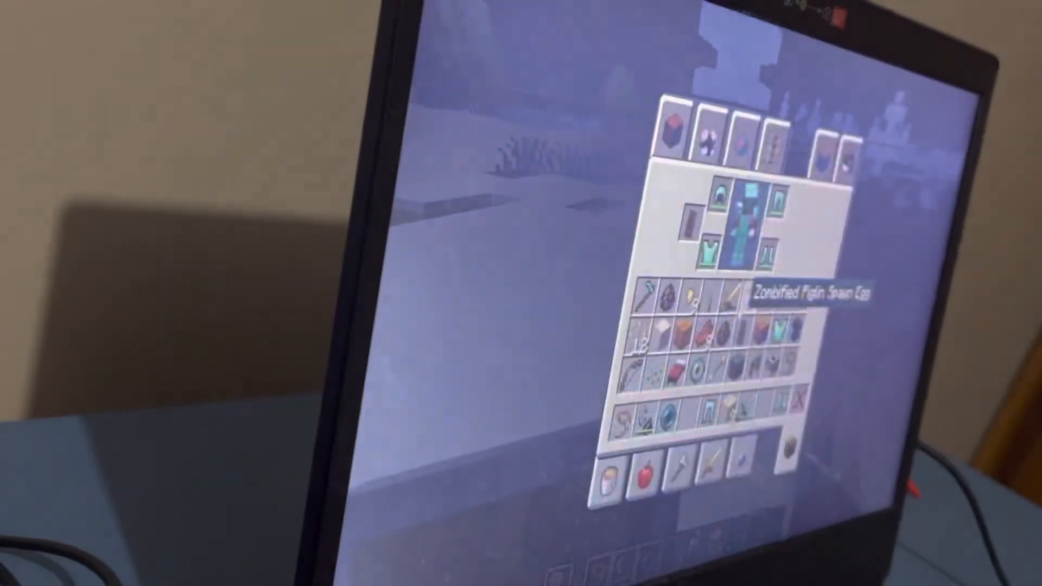
pyautogui.press('Escape')
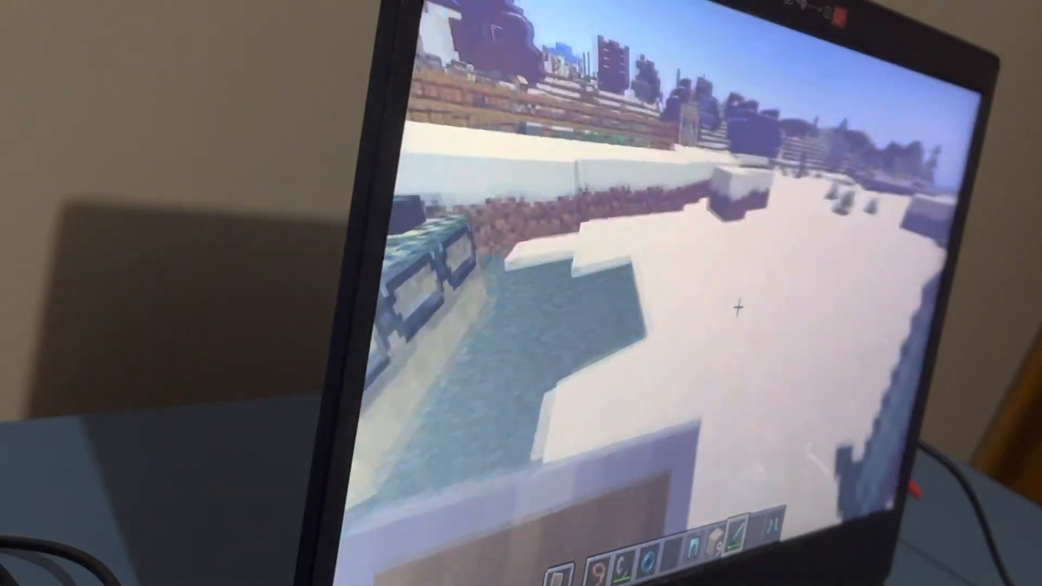
pyautogui.moveTo(731, 306)
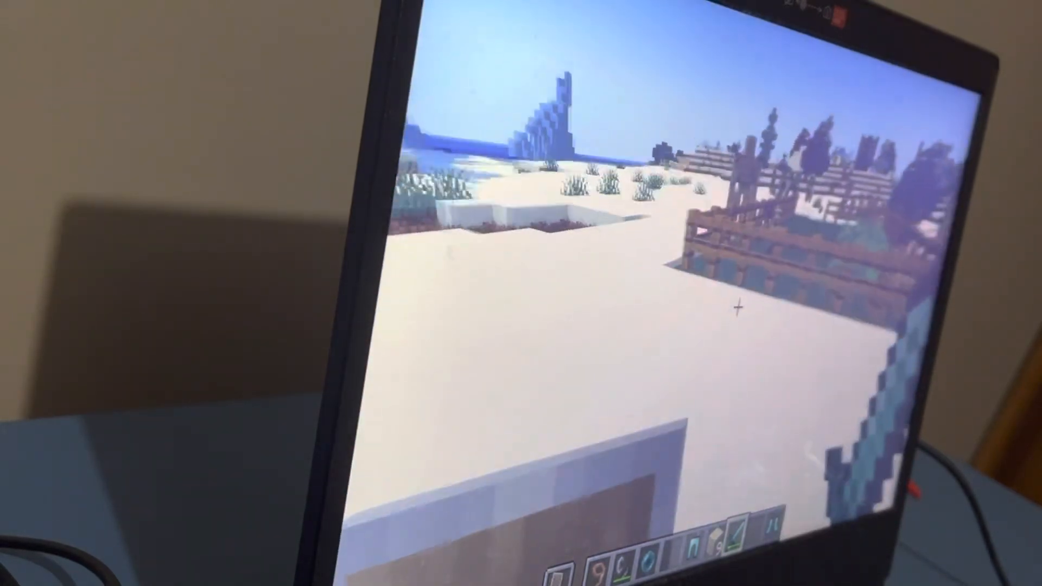
# Step: Save and quit to the title screen, then show the singleplayer world list
pyautogui.press('Escape')
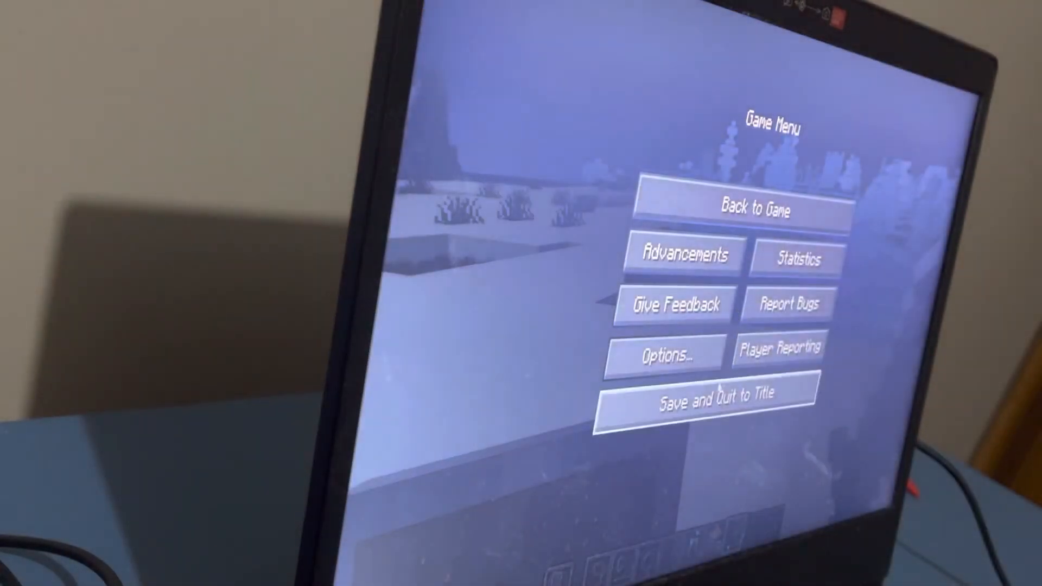
pyautogui.click(688, 392)
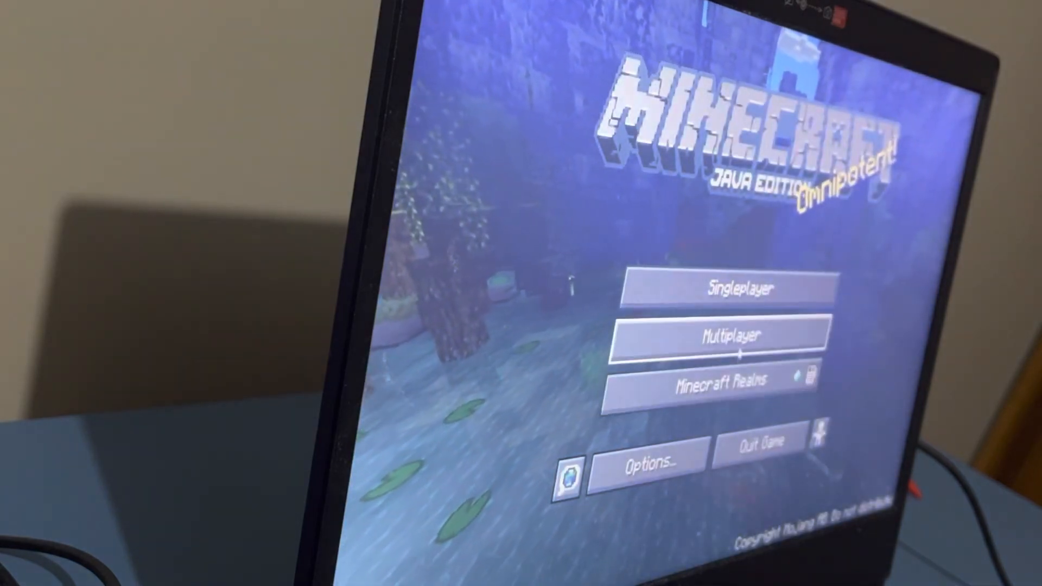
pyautogui.click(724, 286)
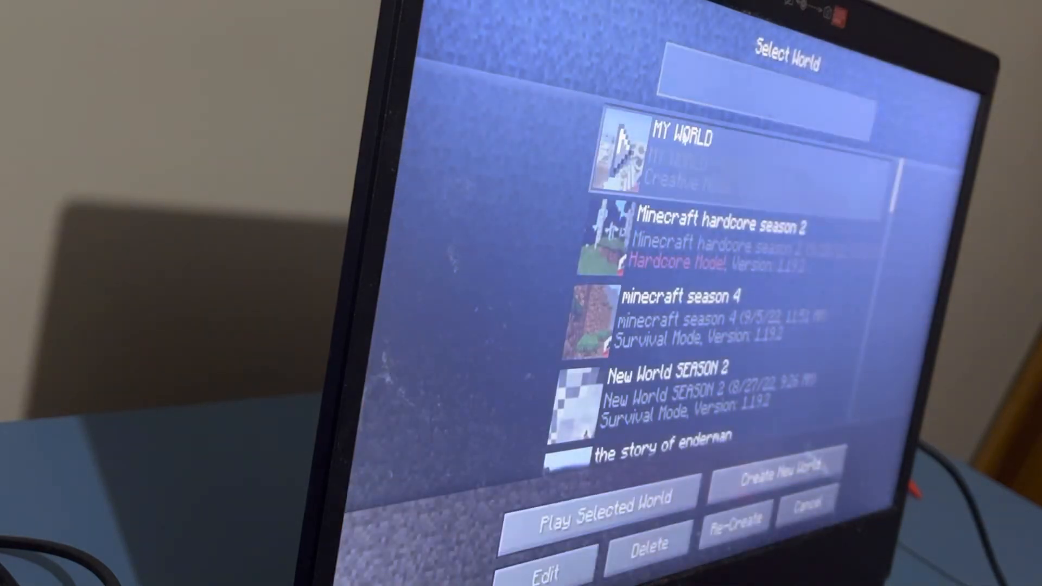